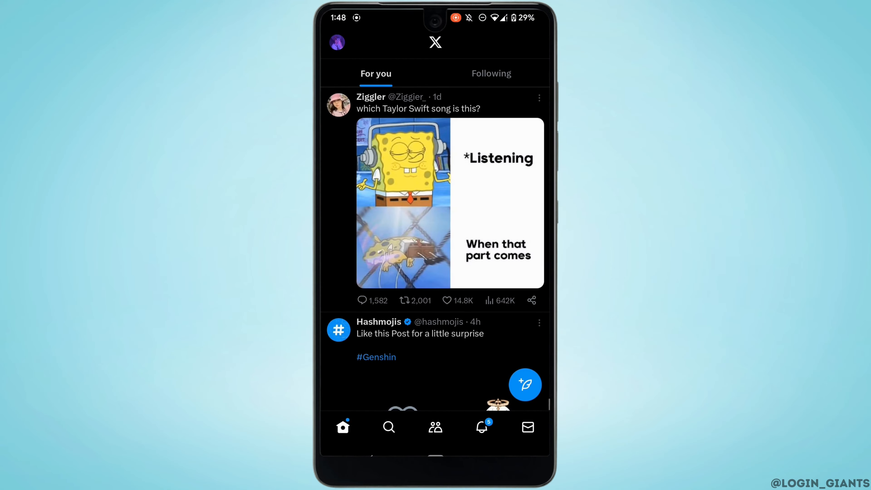
# Open the account side panel and expand Settings & Support.
pyautogui.click(336, 42)
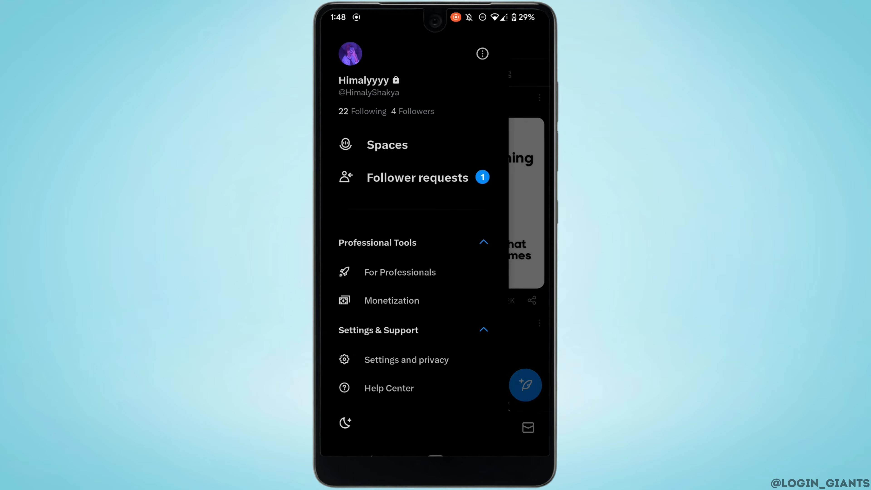
pyautogui.click(406, 359)
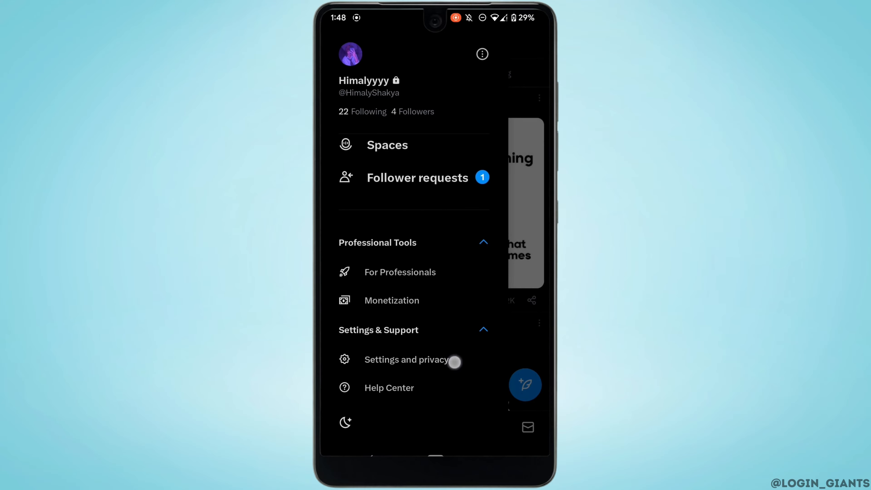
# Go through Settings and privacy to Privacy and safety's content preferences.
pyautogui.click(406, 359)
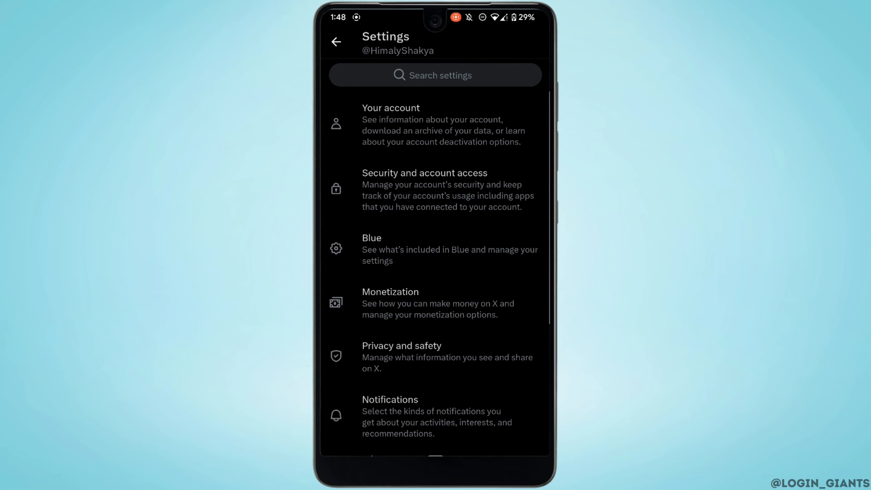
pyautogui.click(401, 356)
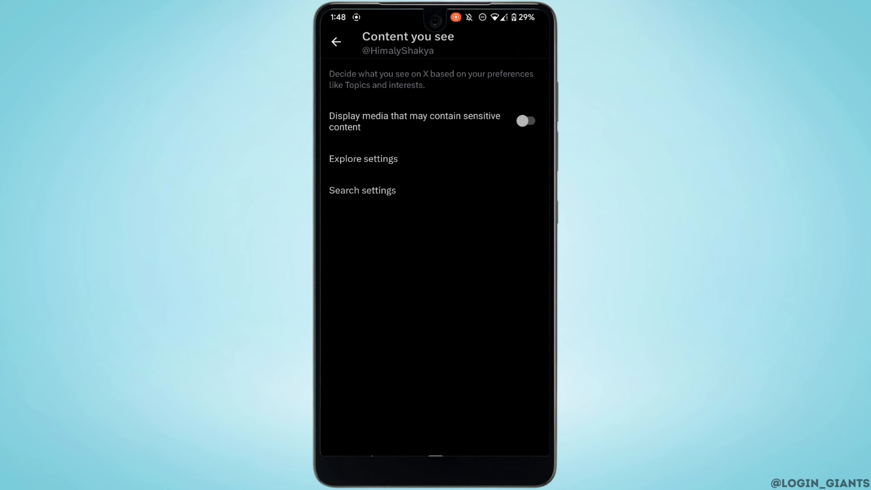
# Enable 'Display media that may contain sensitive content' and disable 'Hide sensitive content' in search settings.
pyautogui.click(526, 121)
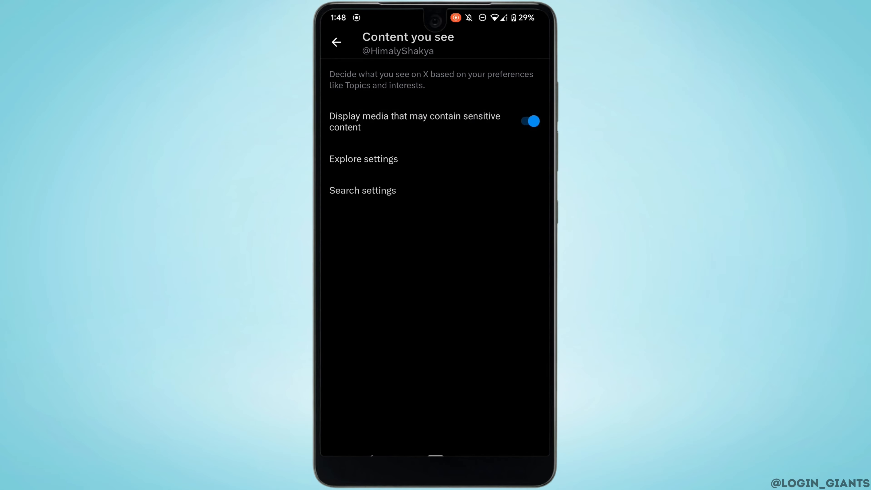
pyautogui.click(363, 190)
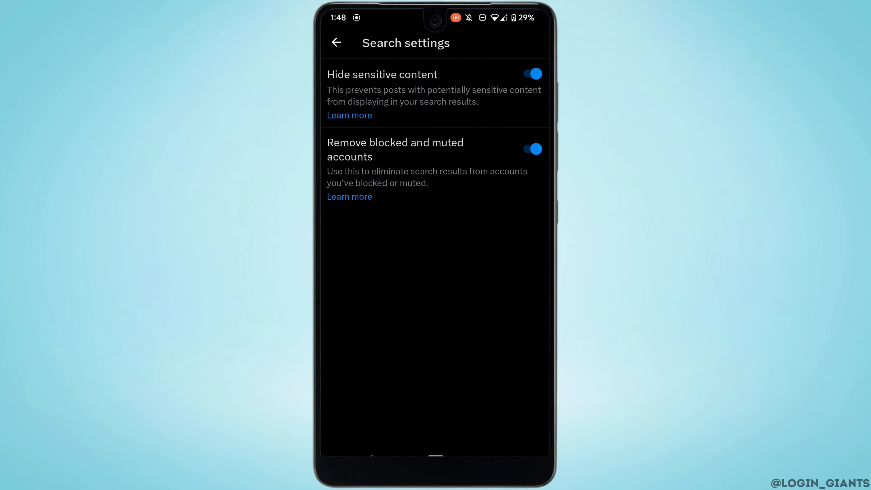
pyautogui.click(532, 74)
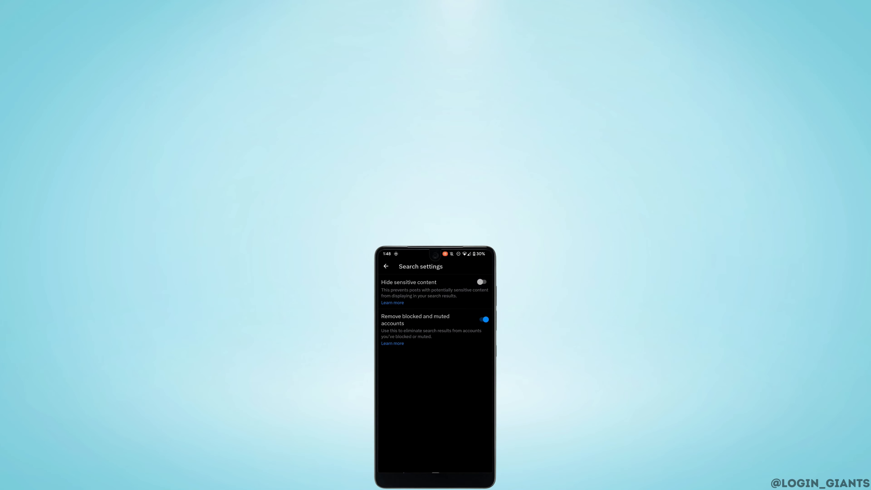
pyautogui.click(385, 266)
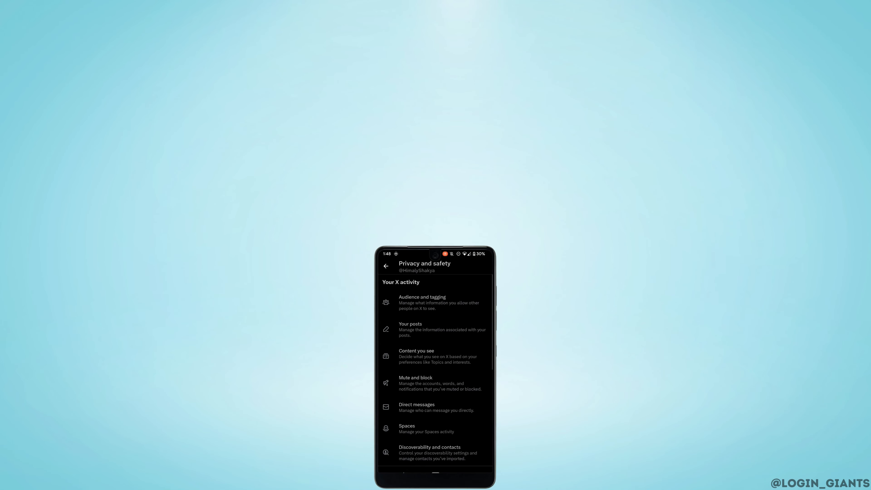